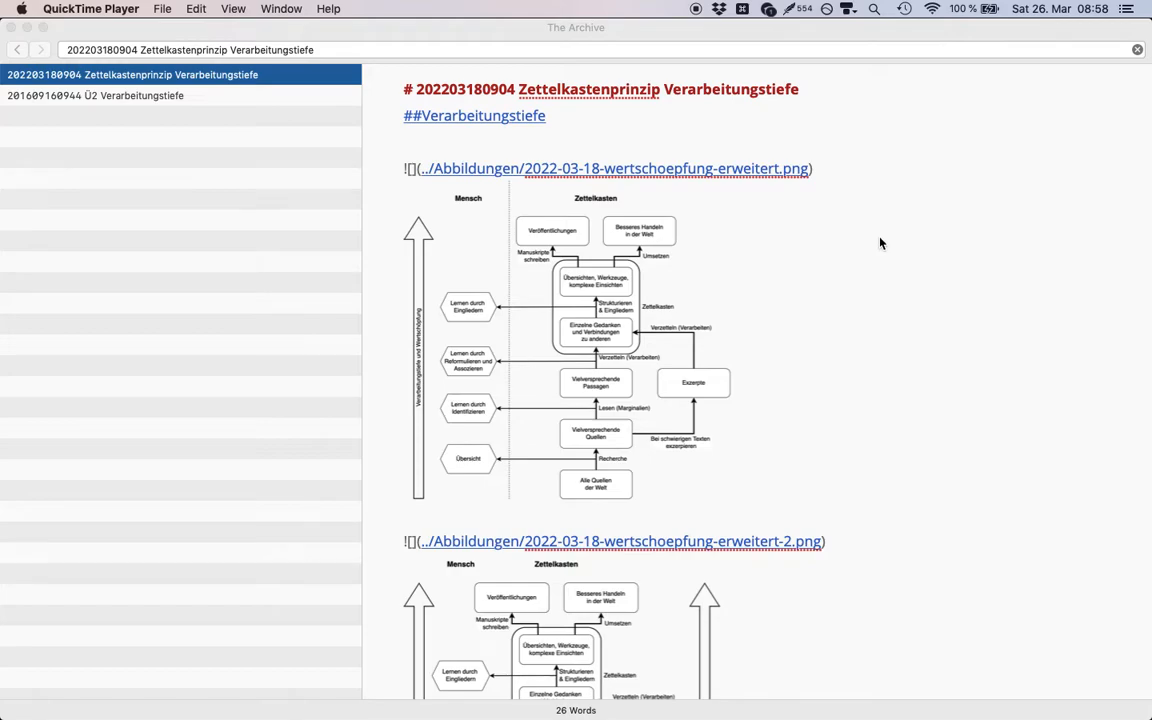
mouse_move(548, 126)
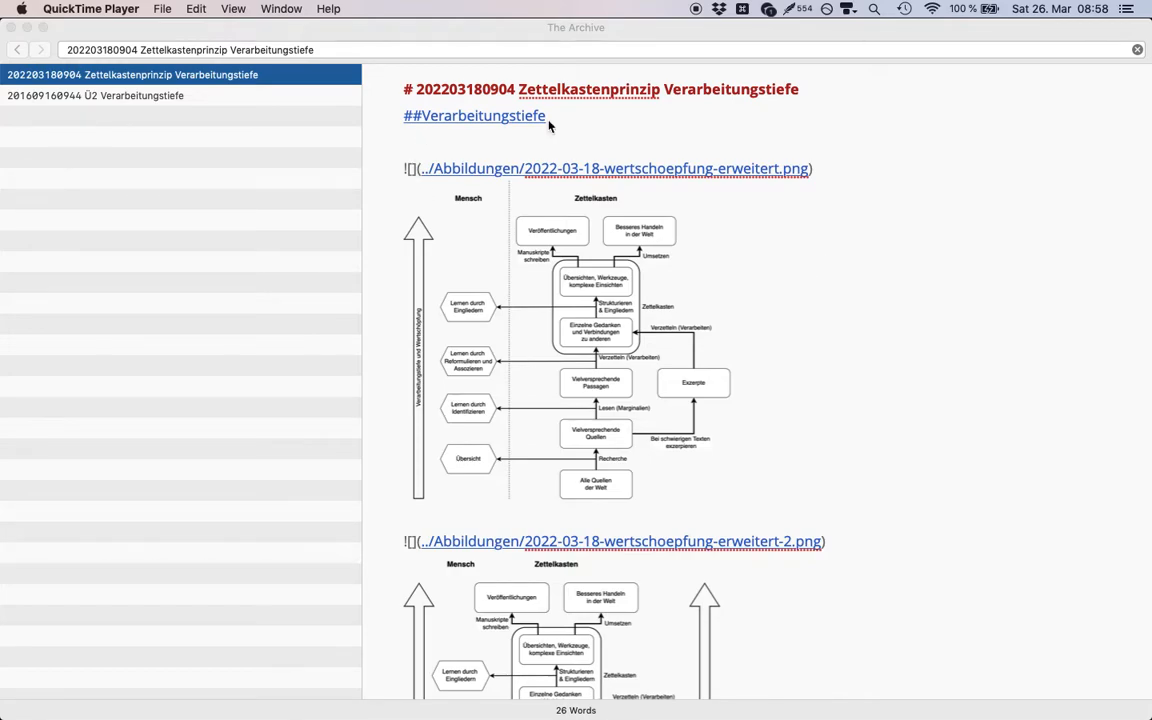
mouse_move(528, 170)
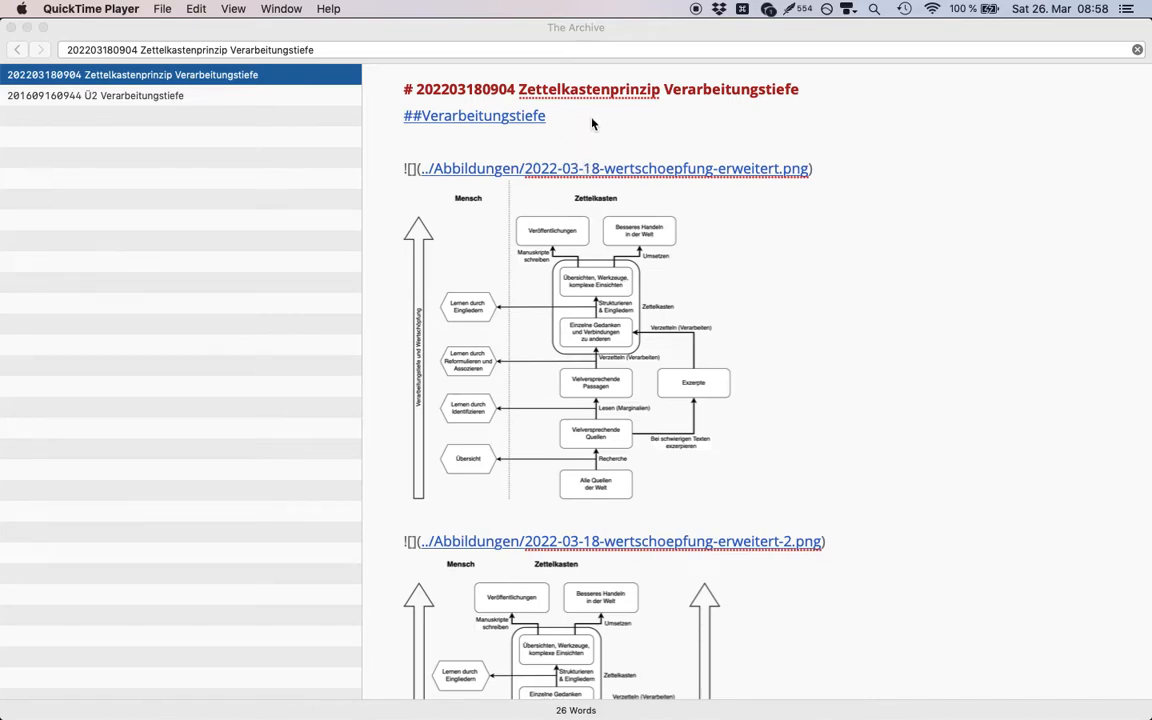
mouse_move(560, 152)
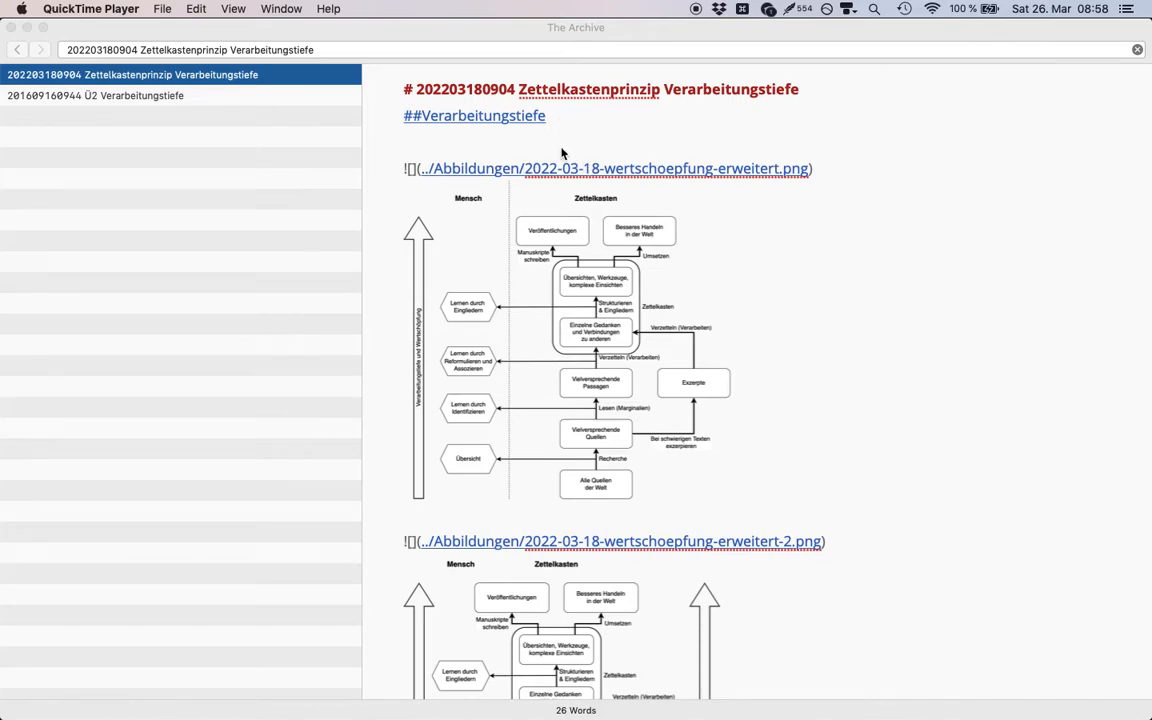
mouse_move(438, 482)
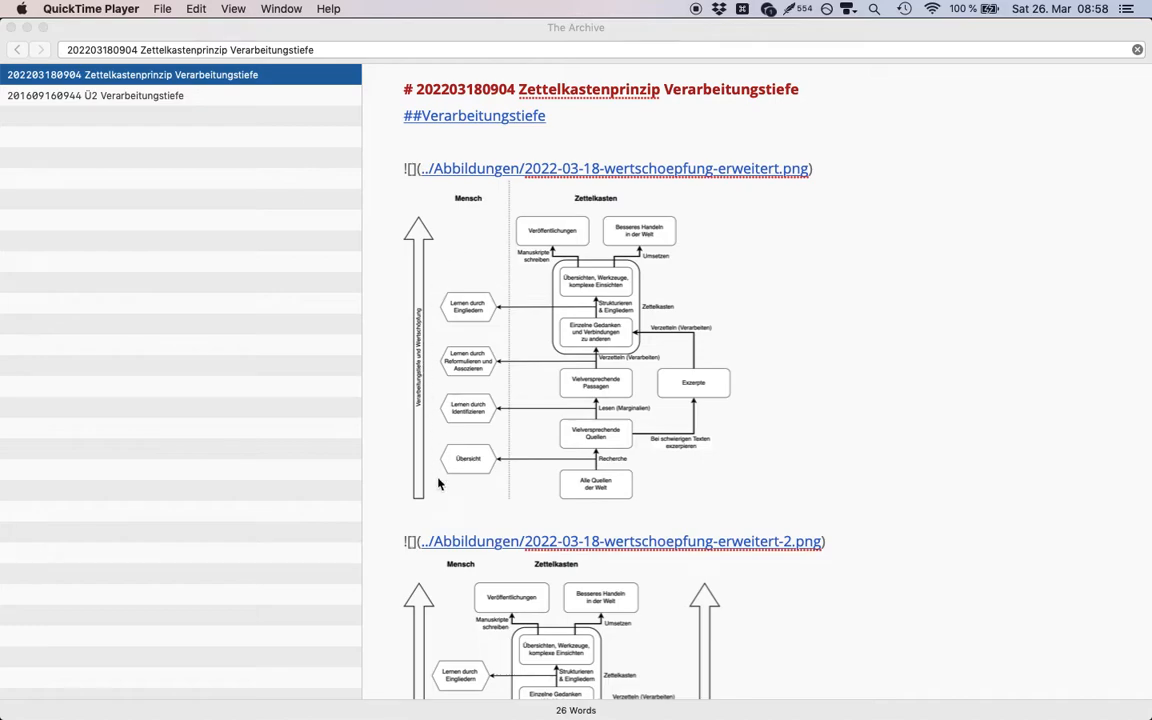
mouse_move(492, 500)
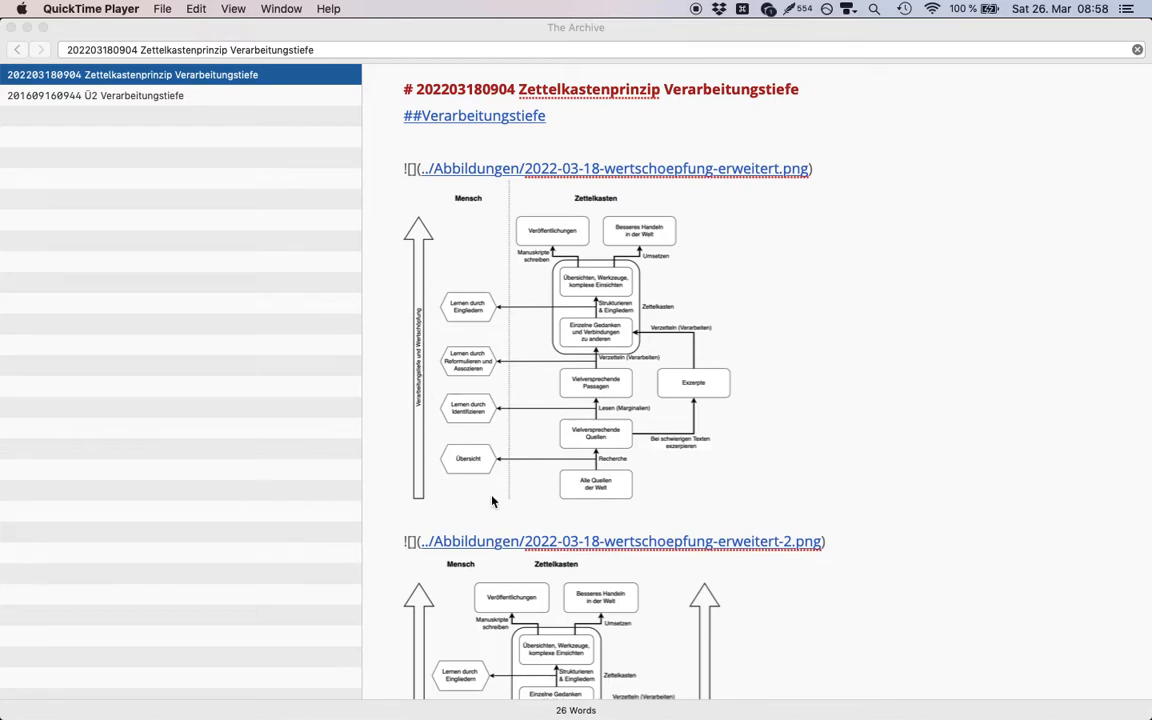
mouse_move(764, 360)
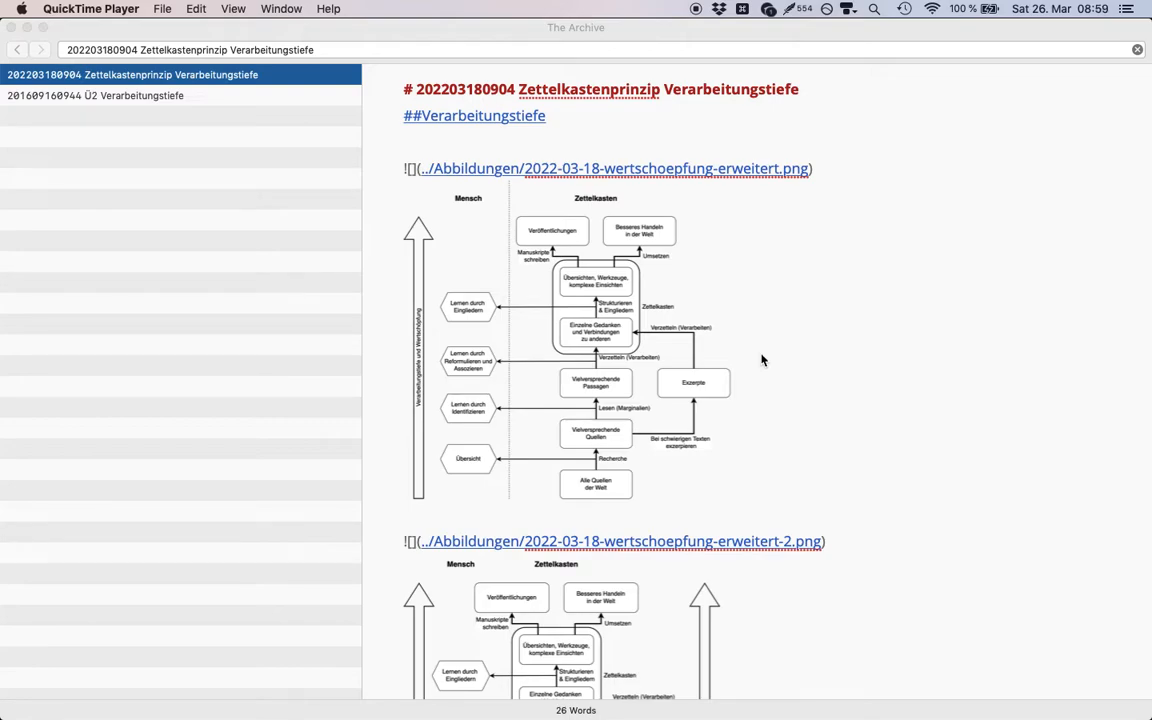
mouse_move(598, 350)
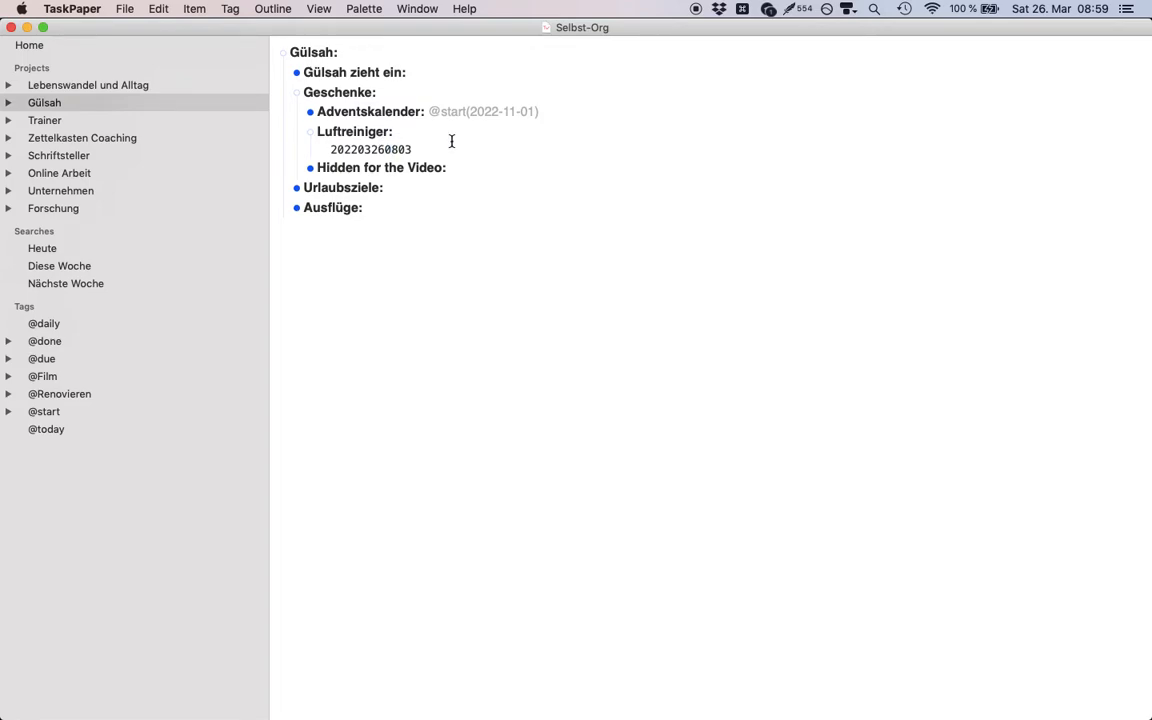
left_click(392, 148)
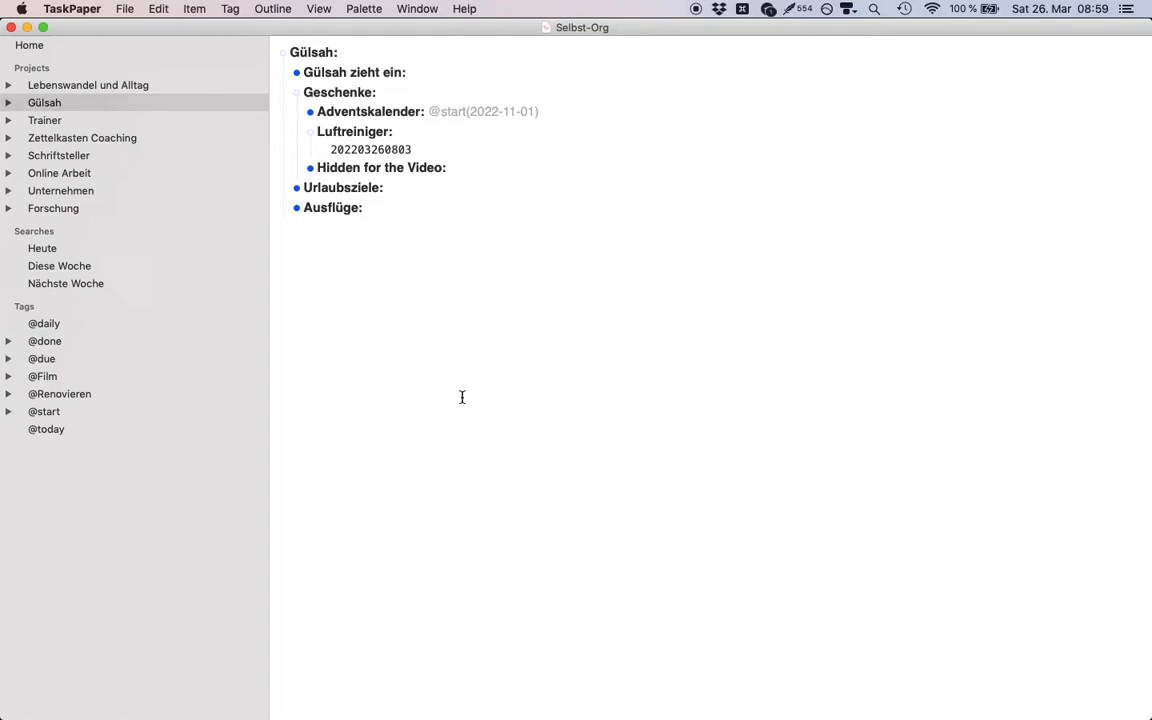
mouse_move(436, 354)
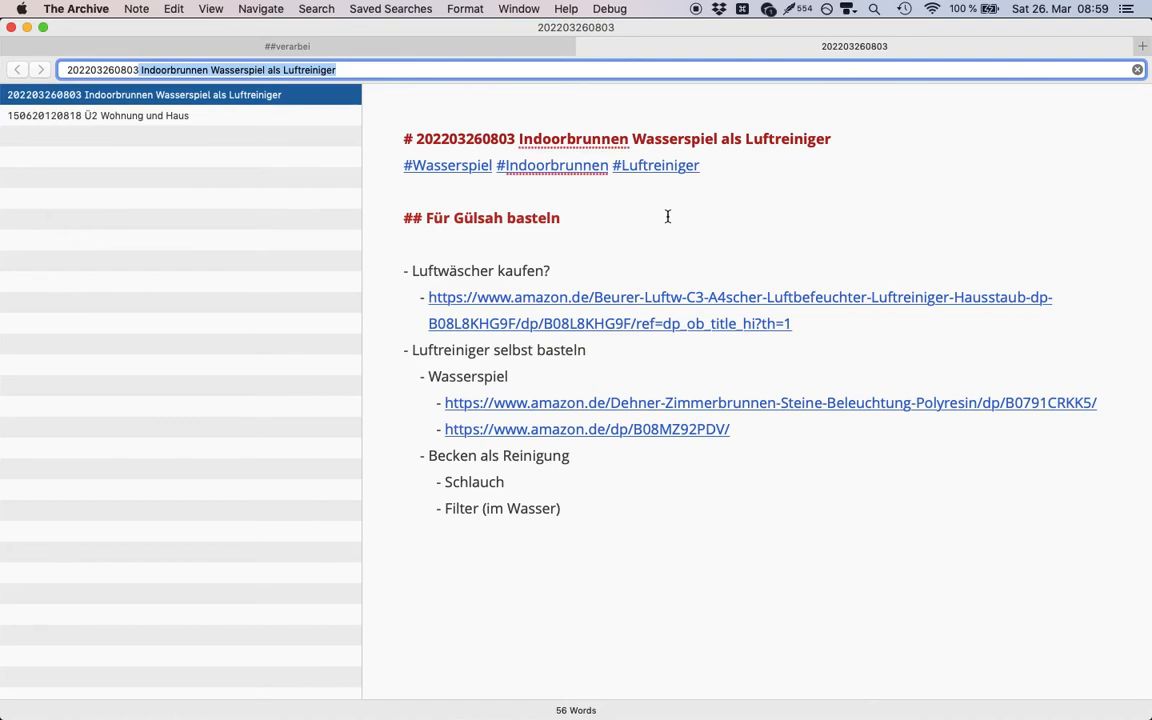
mouse_move(398, 216)
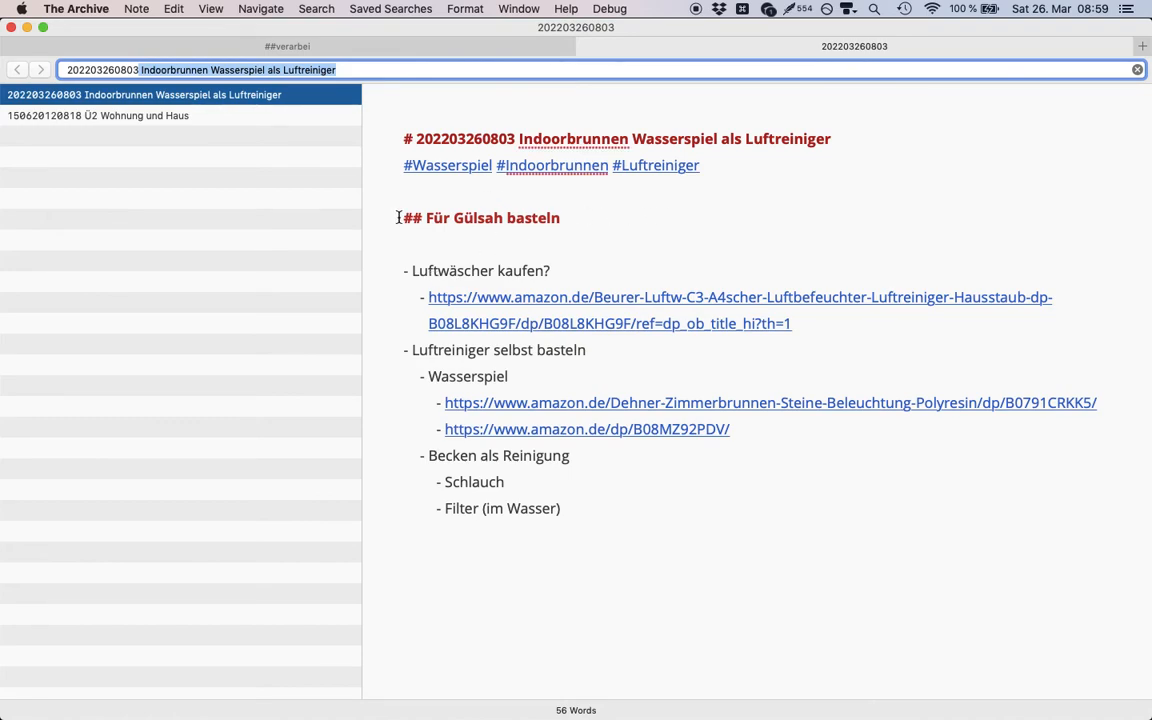
left_click_drag(398, 216, 560, 508)
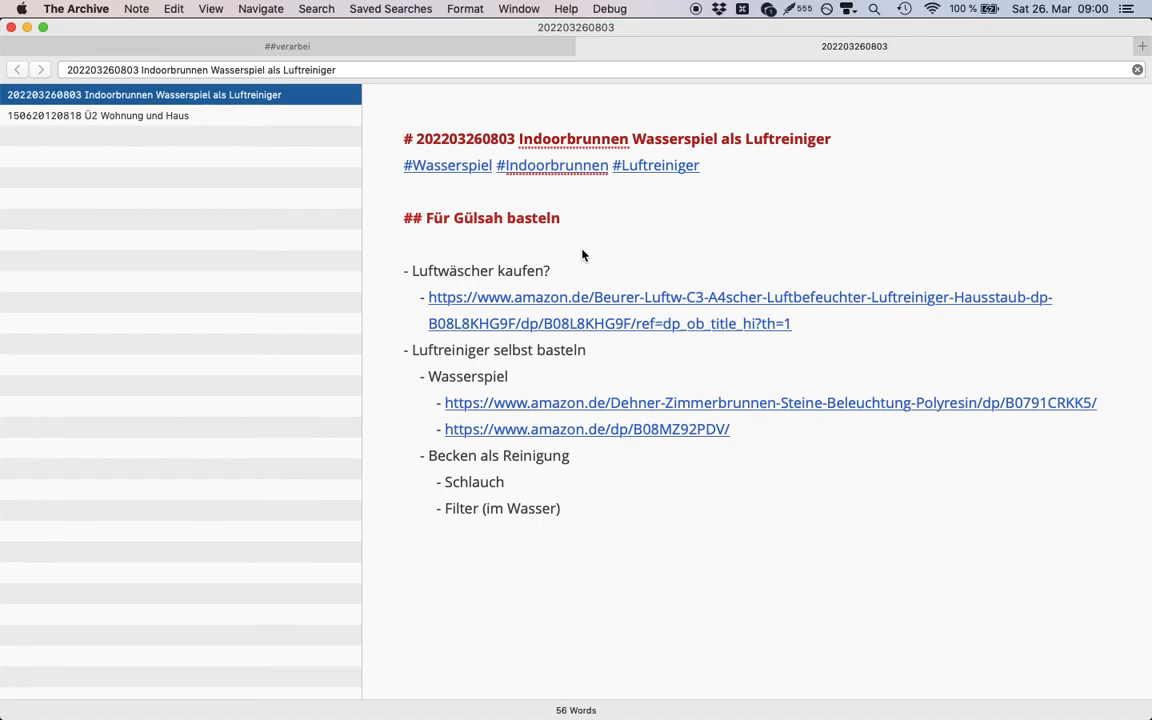
mouse_move(672, 280)
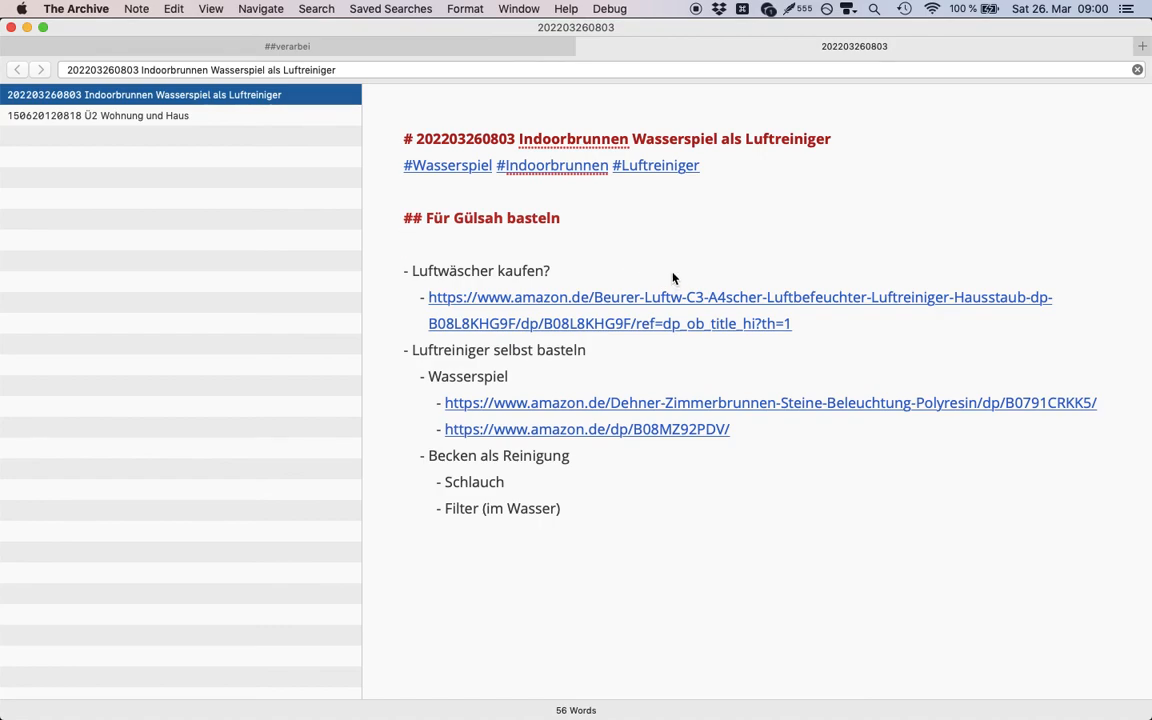
mouse_move(710, 232)
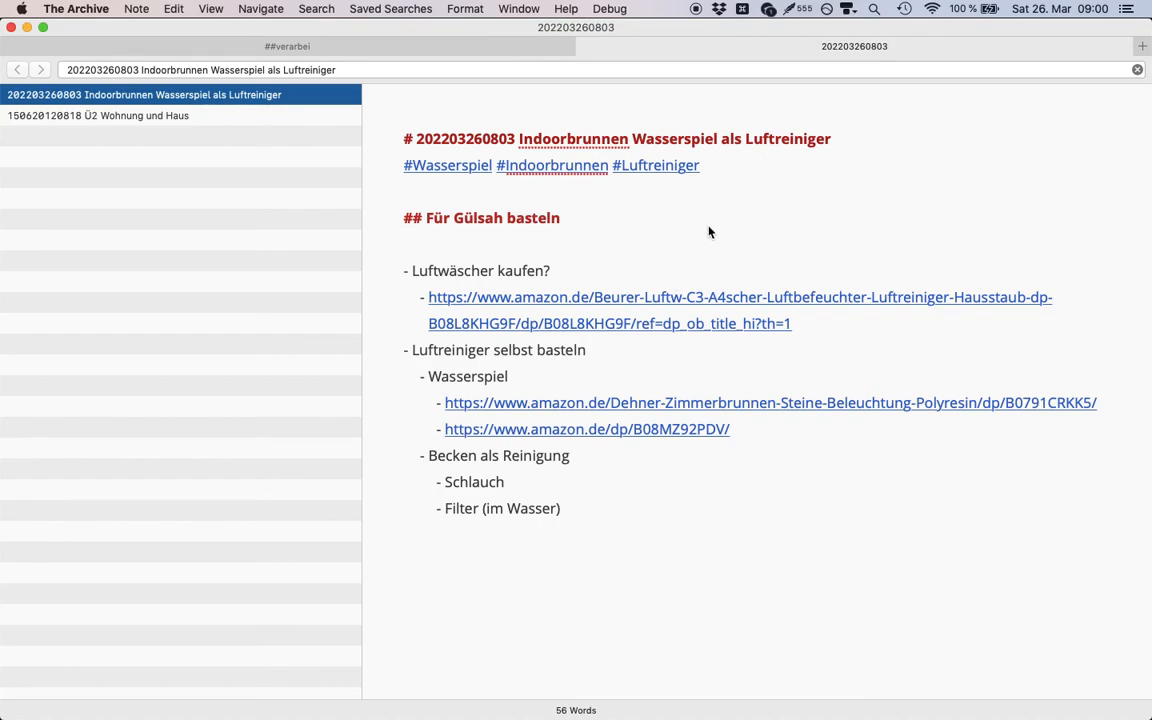